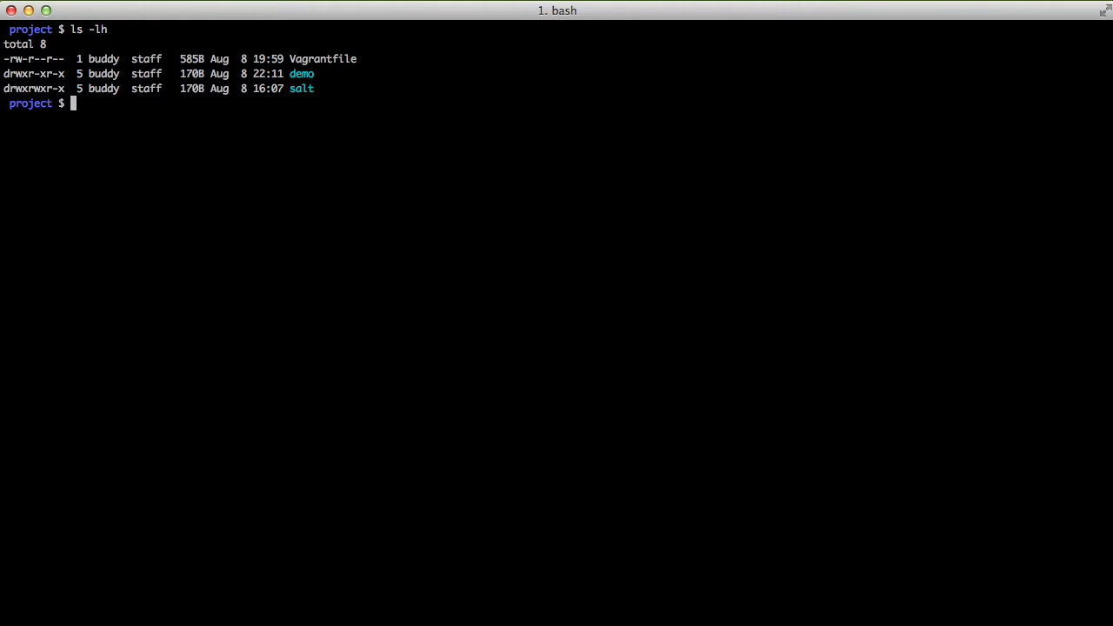
# Step: Open the project's Vagrantfile in Vim to review the Ubuntu box and Salt provisioning settings
pyautogui.write('vim Vagrantfile')
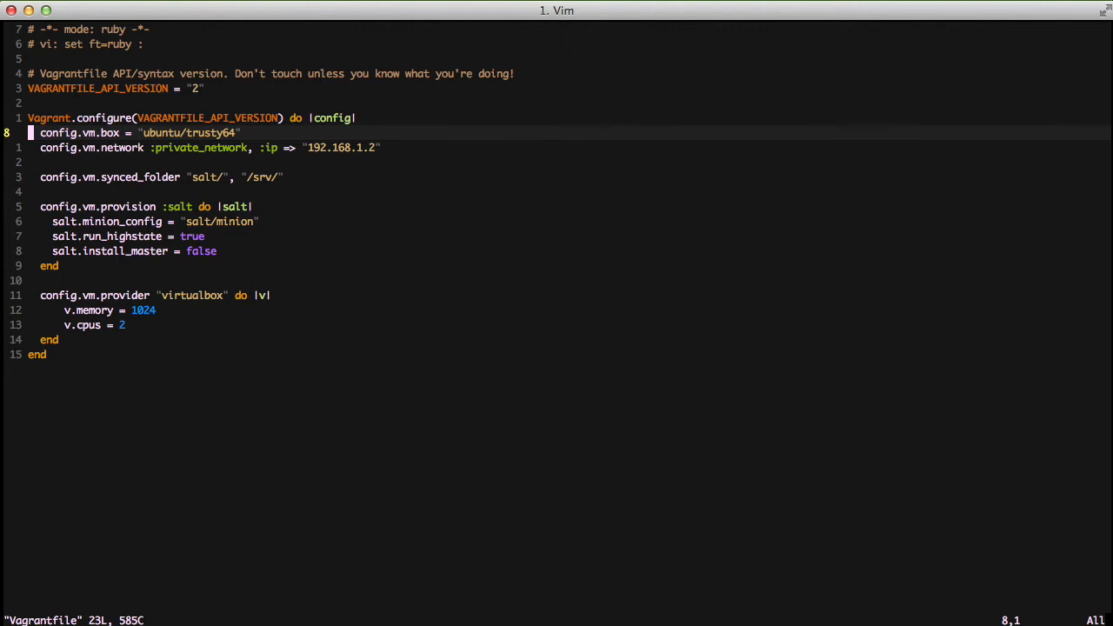
pyautogui.press('j')
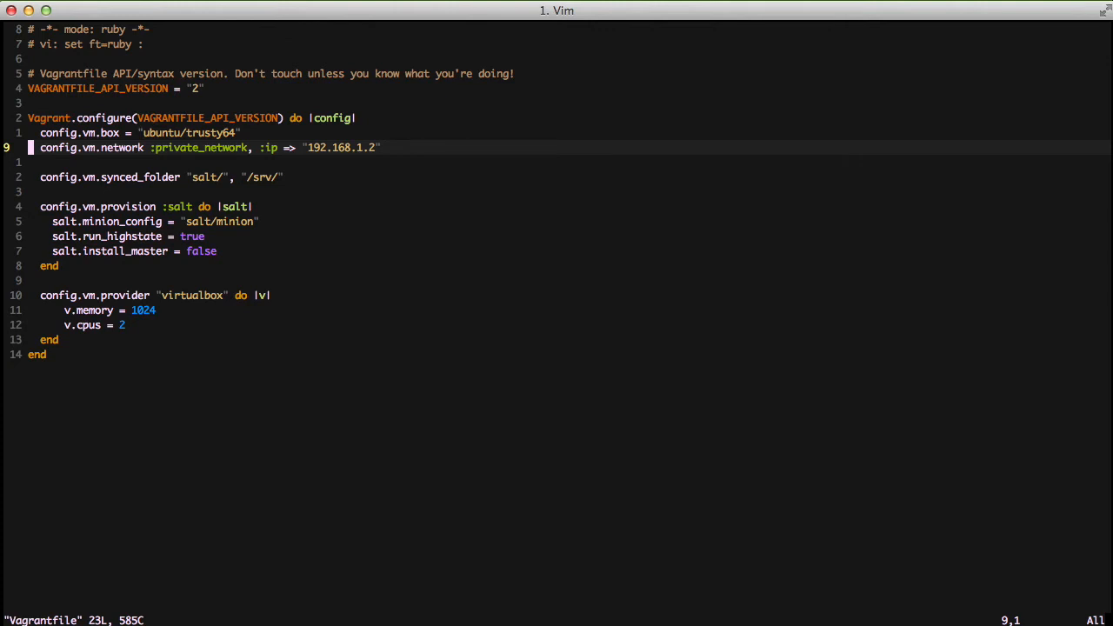
pyautogui.press('j')
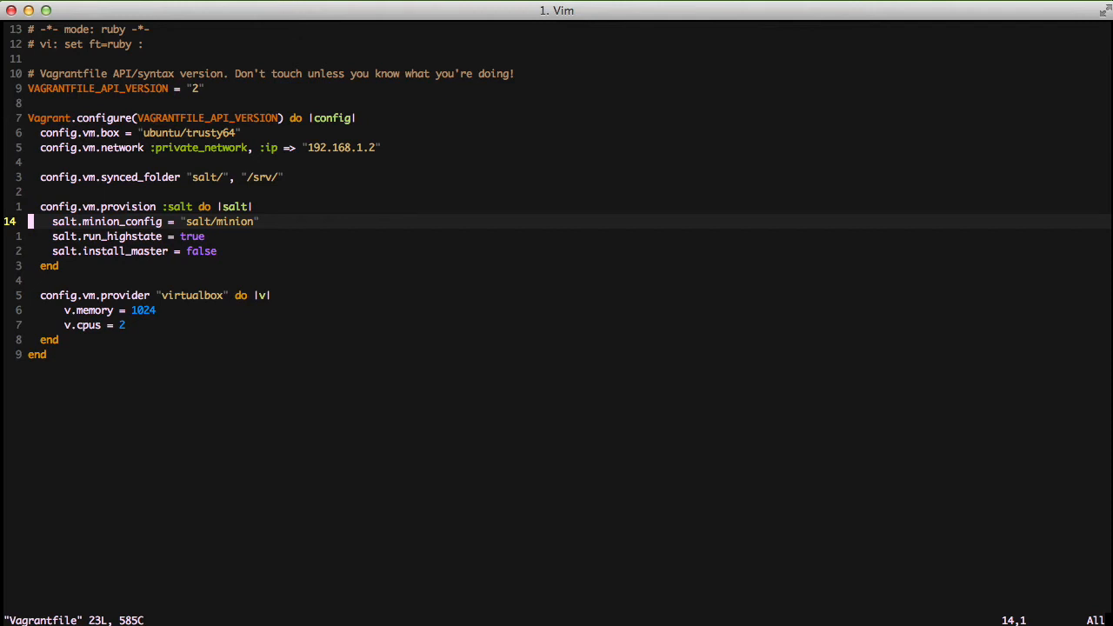
pyautogui.press('j')
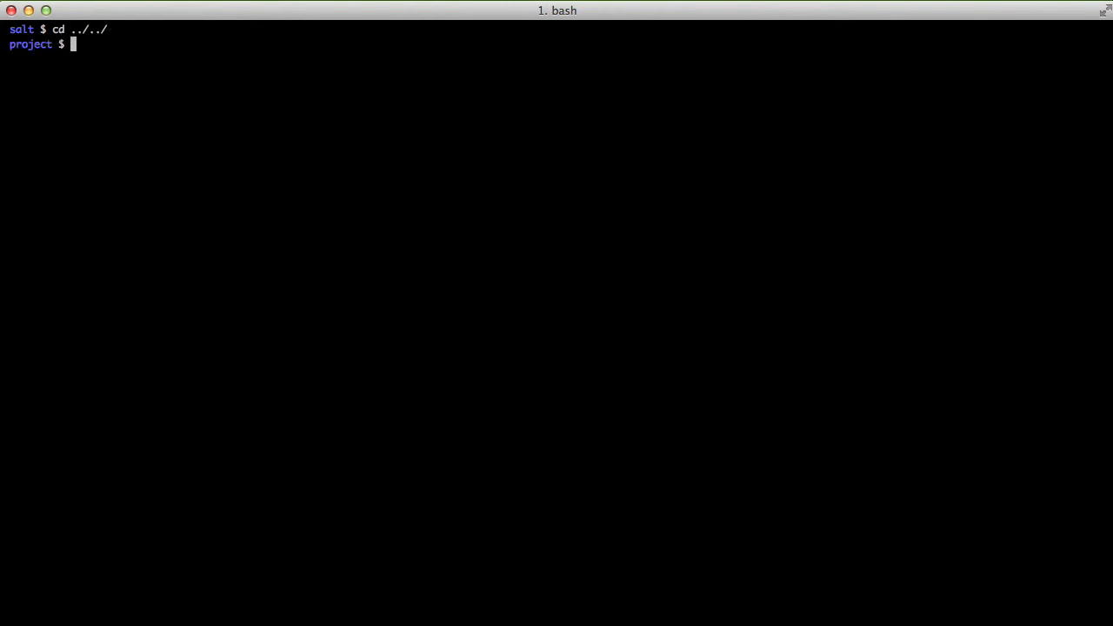
# Step: Boot and provision the VM with vagrant up, then start connecting with vagrant ssh
pyautogui.write('vagrant up')
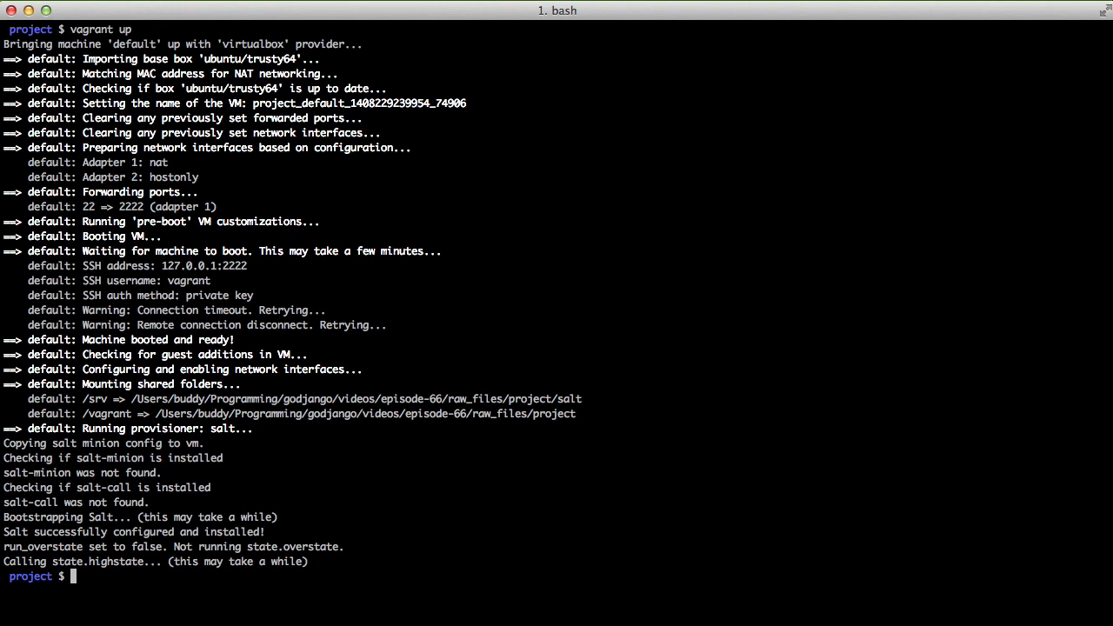
pyautogui.write('vagrant ssh')
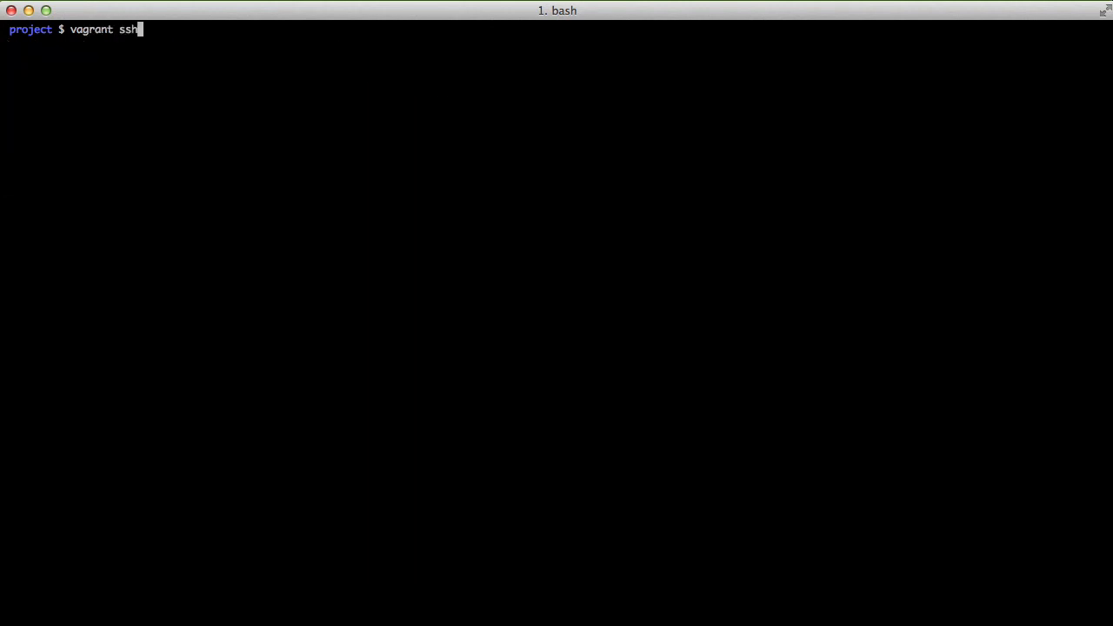
# Step: Log into the VM, check its 192.168.1.2 address with ifconfig, and move to /vagrant/demo
pyautogui.press('Return')
pyautogui.write('ls -lha')
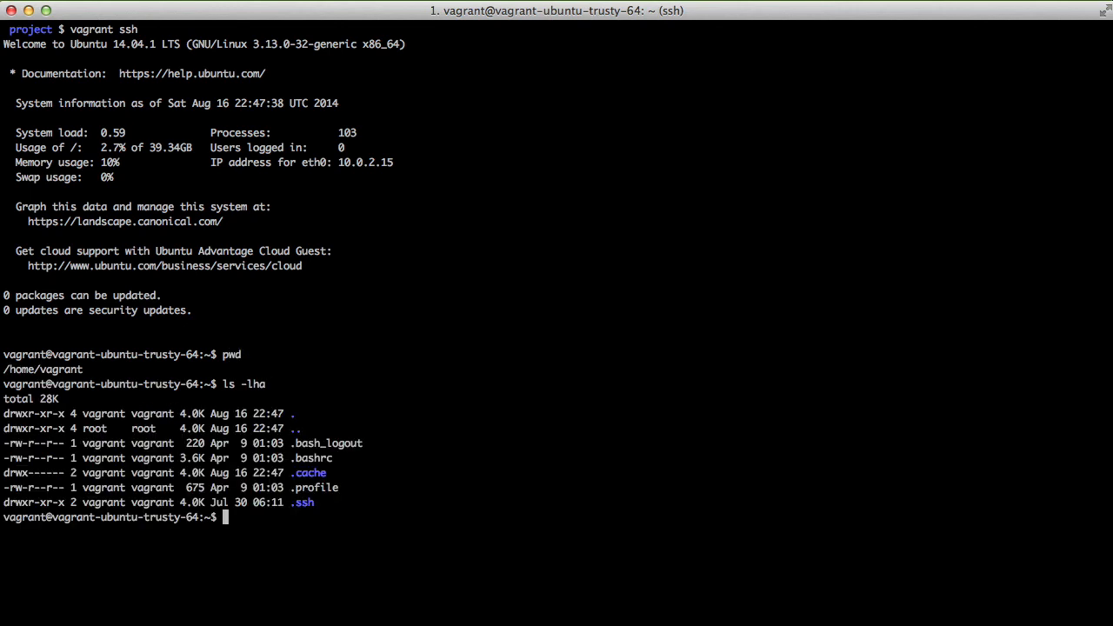
pyautogui.write('ifconfig')
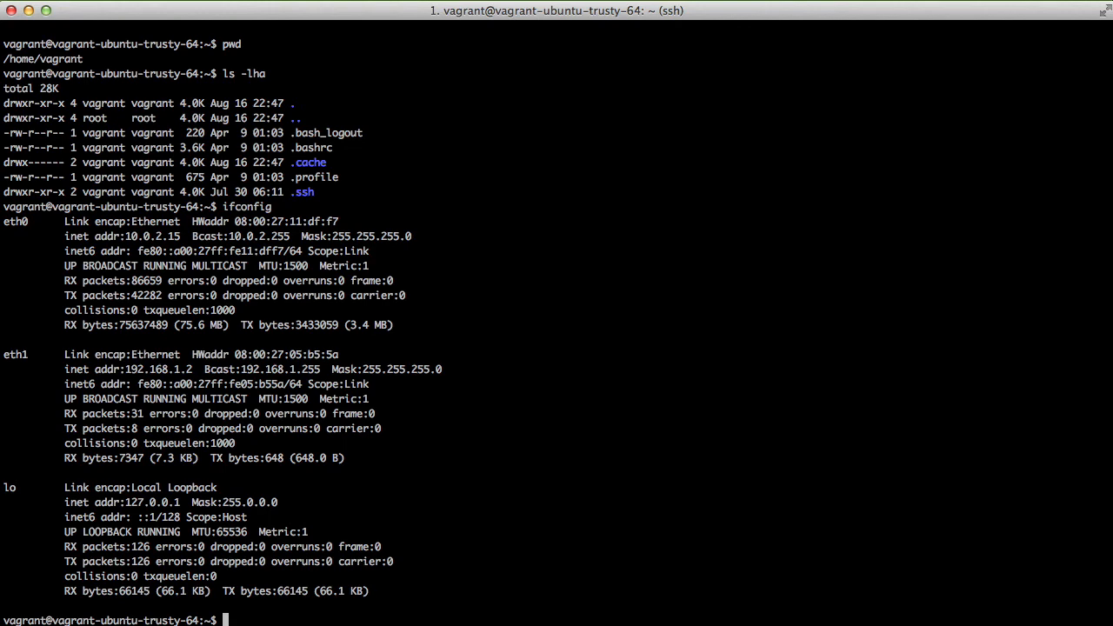
pyautogui.write('cd /vagr')
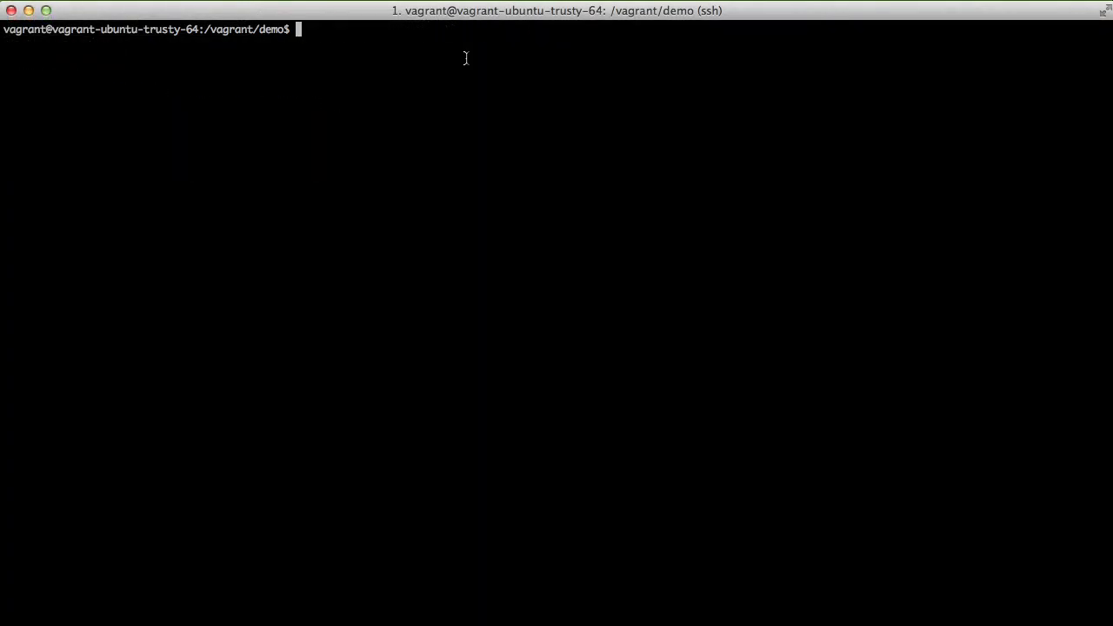
# Step: Define a home view in views.py returning HttpResponse("I am text") with a content type
pyautogui.write('ps')
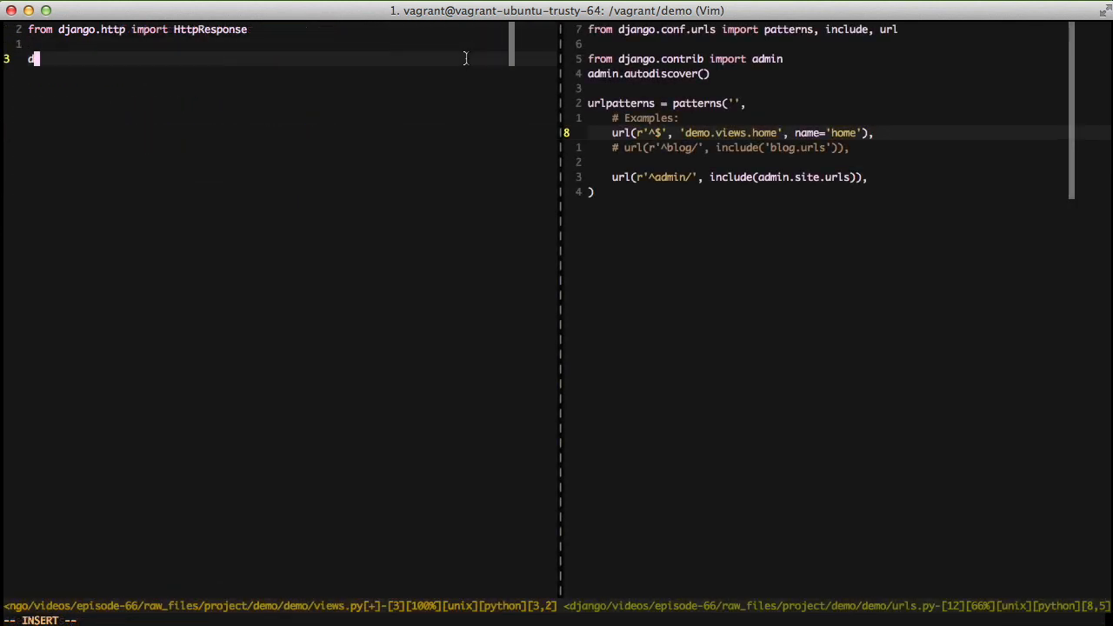
pyautogui.write('ef home(request):')
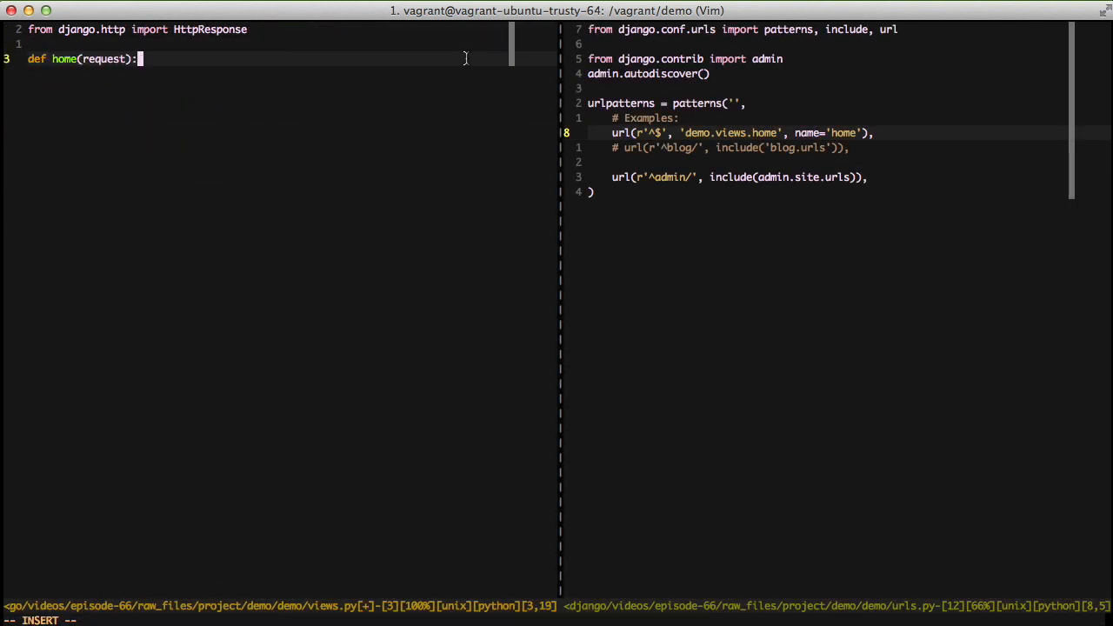
pyautogui.write('return HttpResponse(')
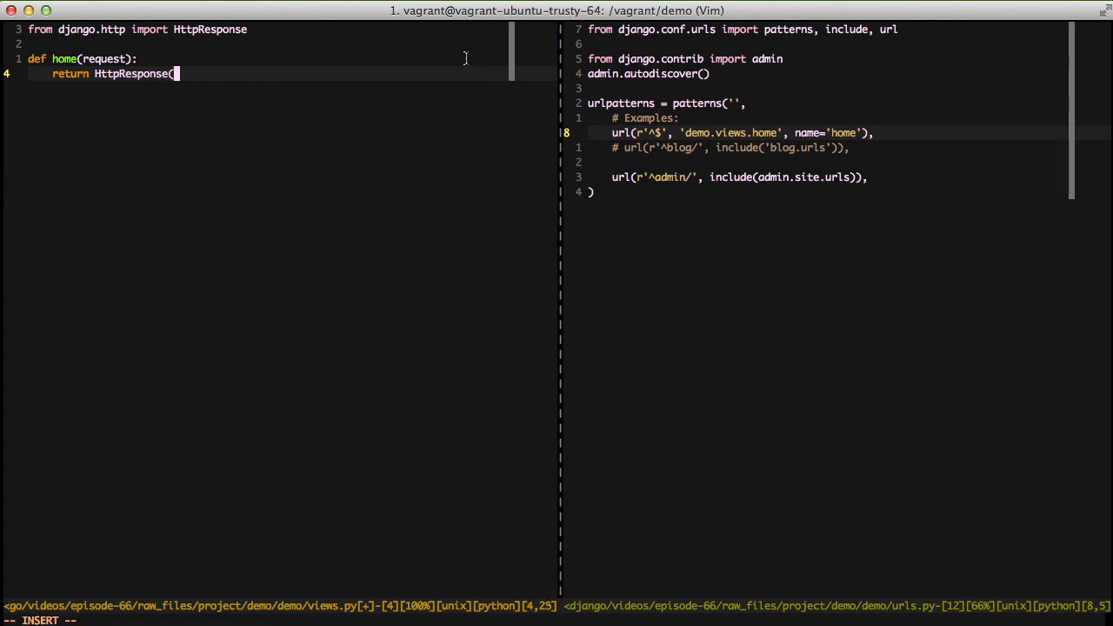
pyautogui.write('"I am text", content_ty')
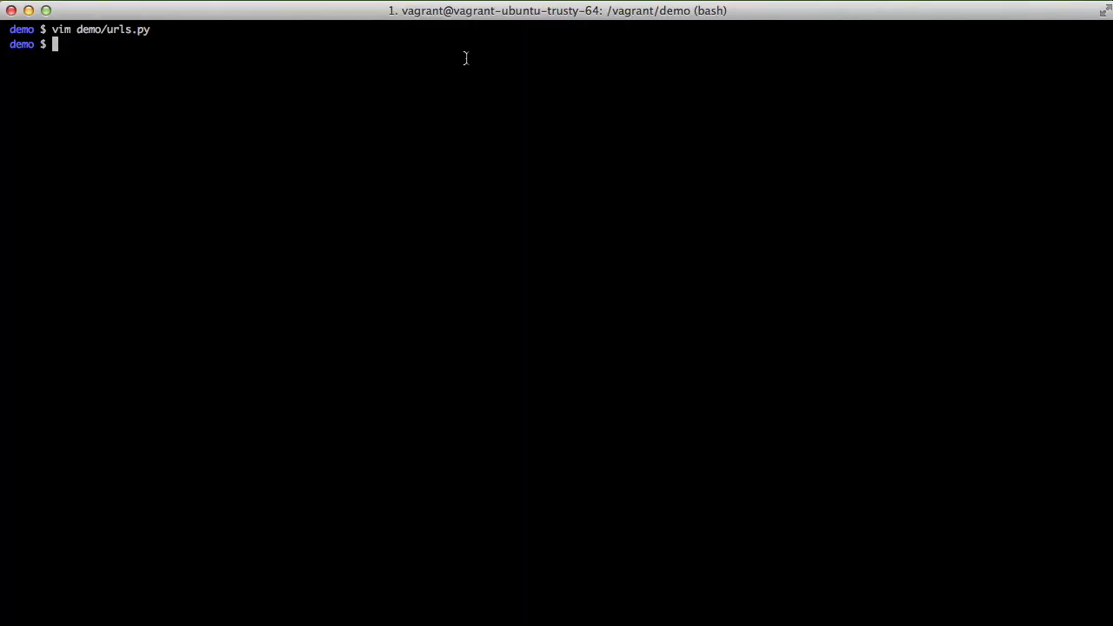
# Step: Suspend the VM, then run vagrant destroy and confirm with y
pyautogui.write('vagrant')
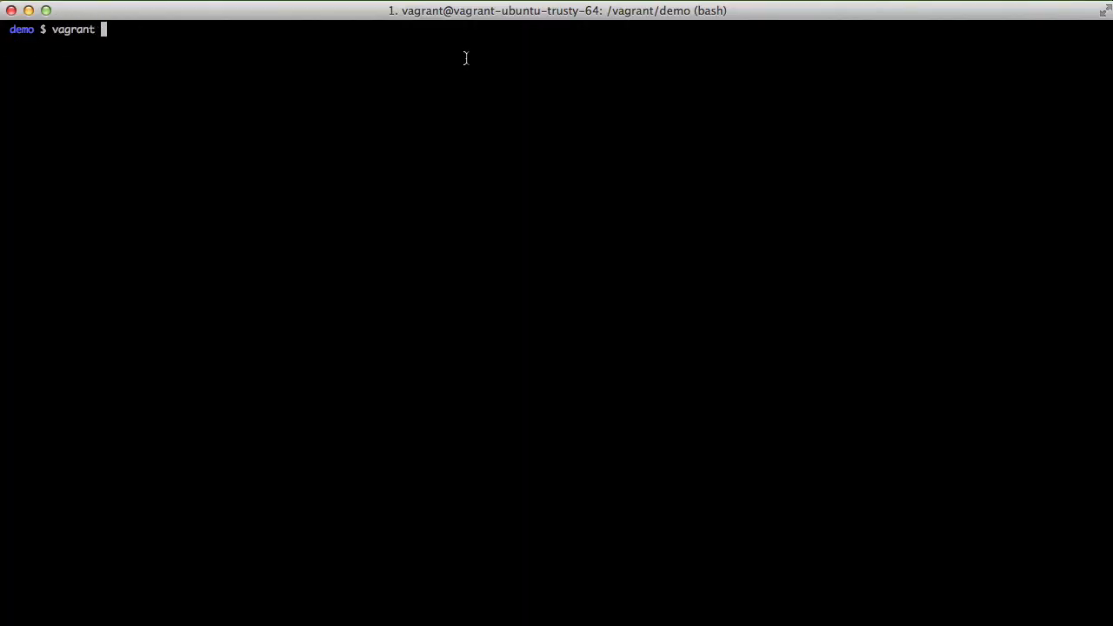
pyautogui.write('suspend')
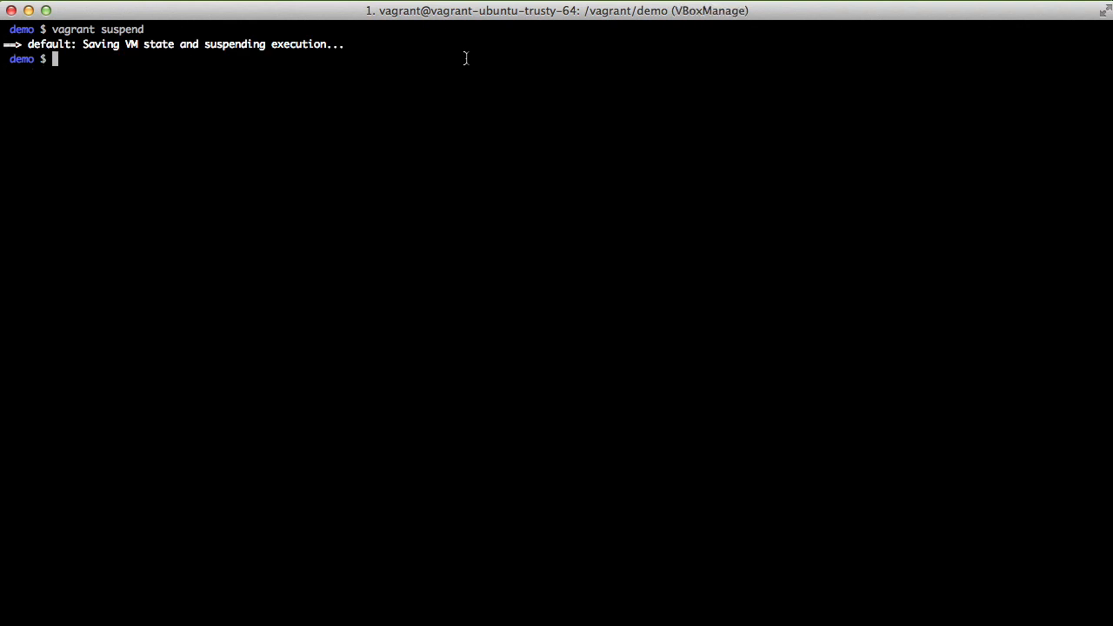
pyautogui.write('v')
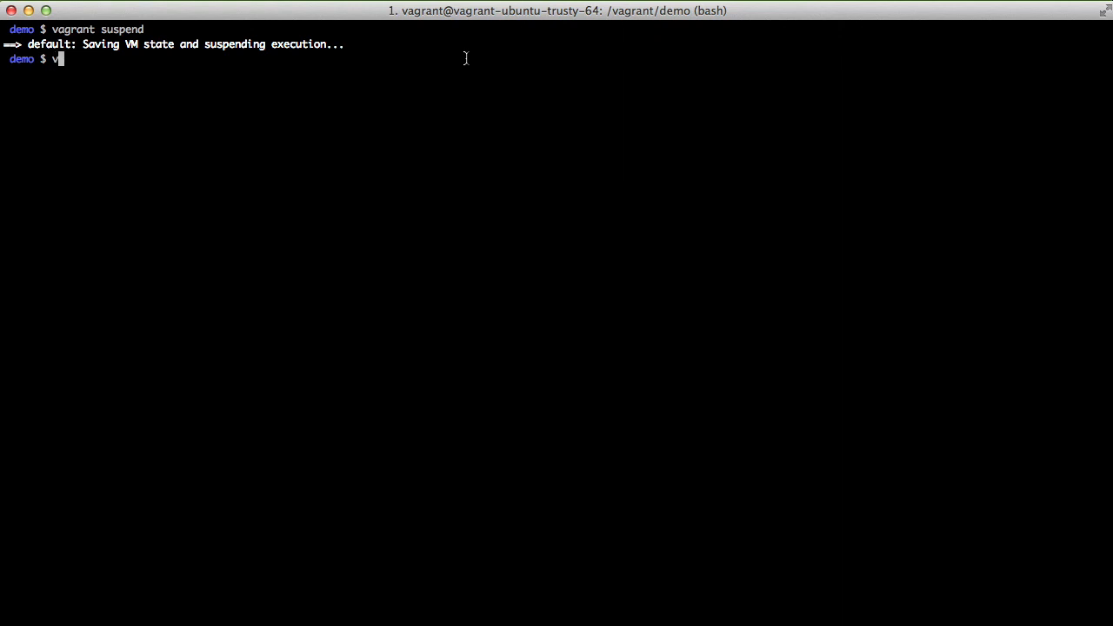
pyautogui.write('agrant destroy')
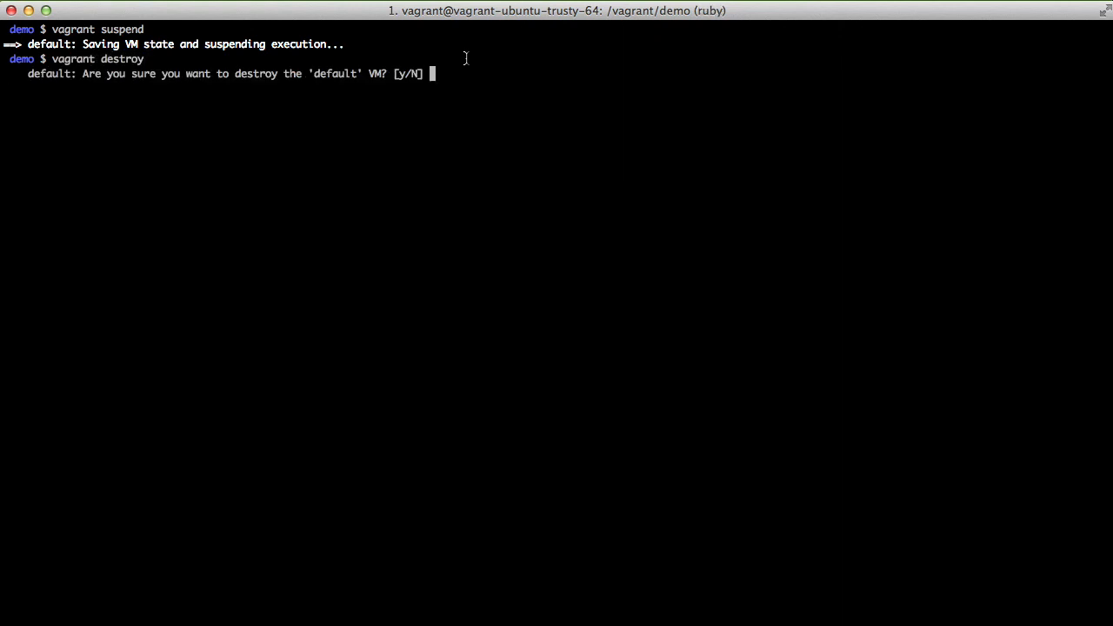
pyautogui.write('y')
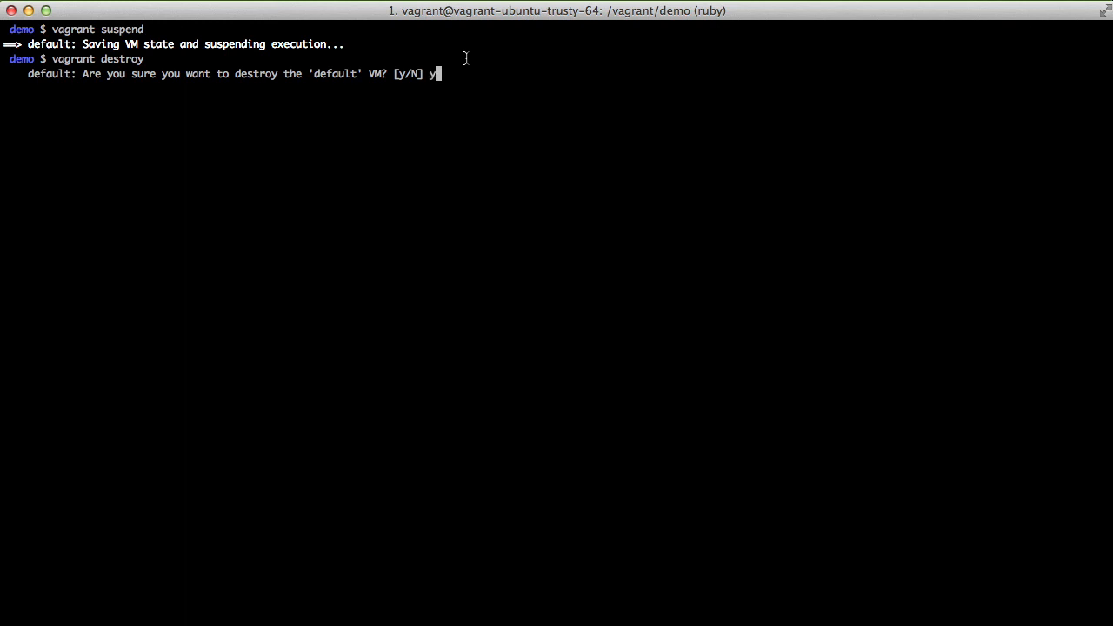